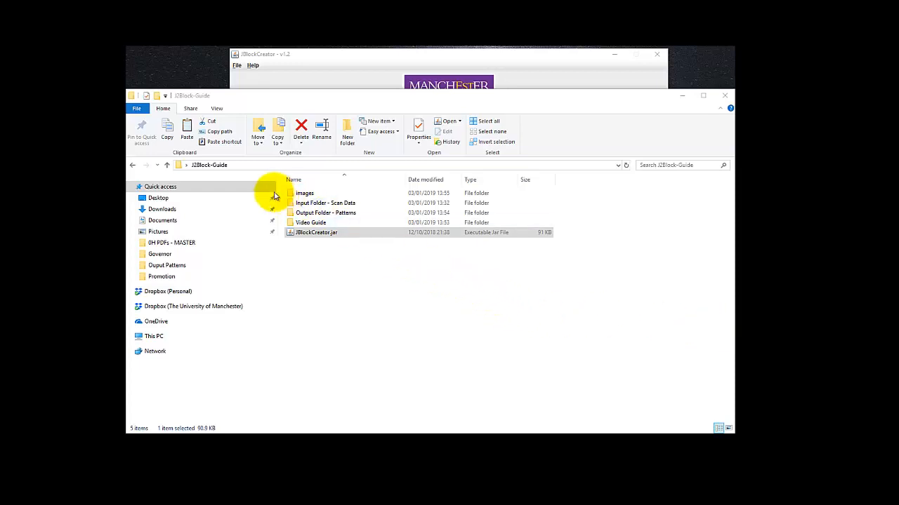
Step: Browse the scan data input folder and return to the J2Block-Guide folder
left_click(316, 233)
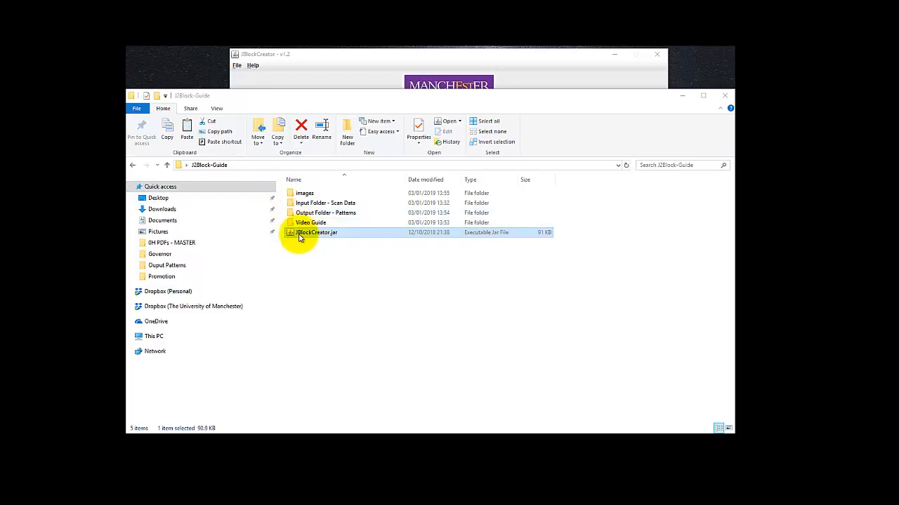
mouse_move(339, 238)
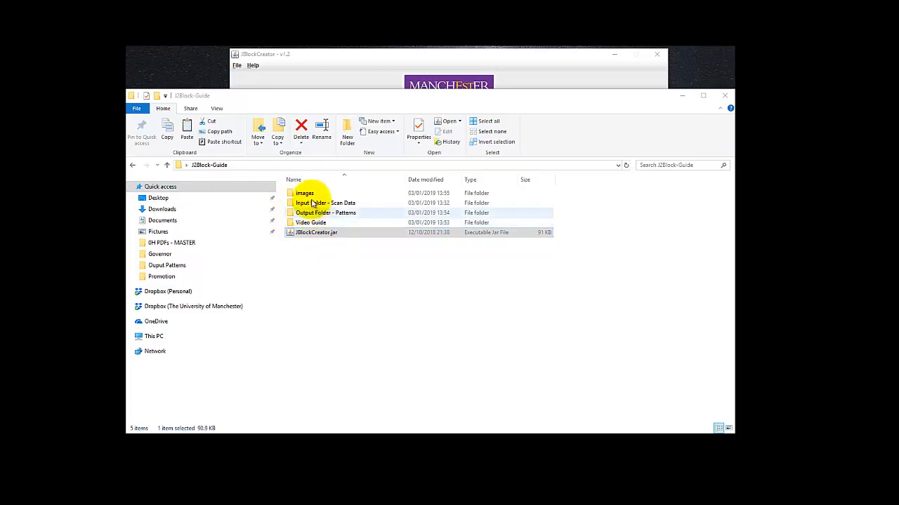
left_click(304, 193)
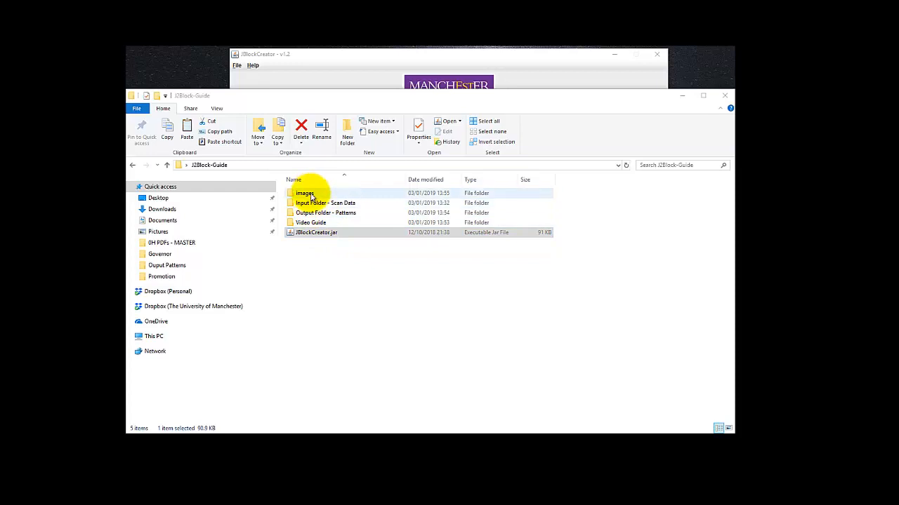
left_click(315, 233)
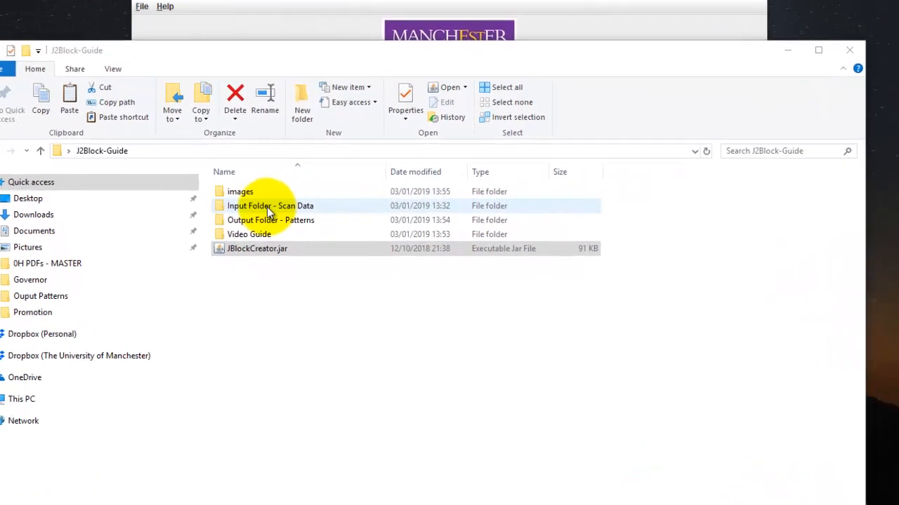
double_click(270, 205)
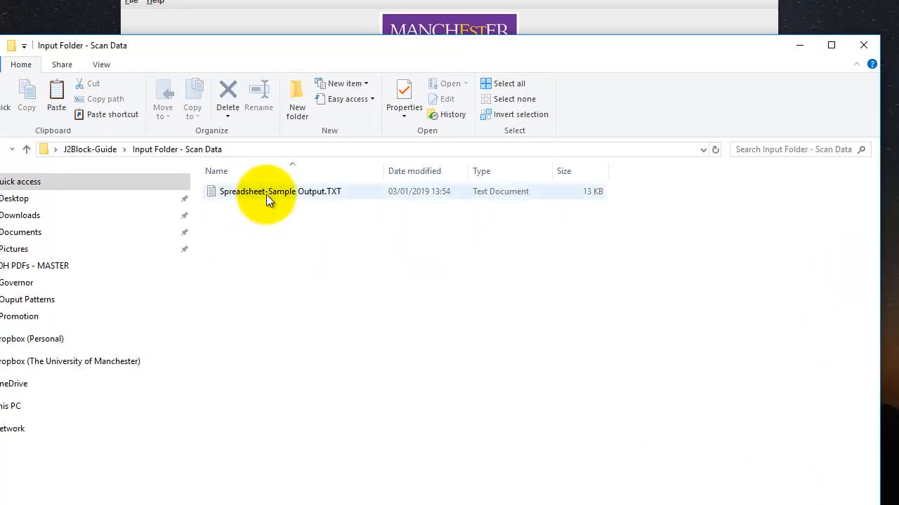
mouse_move(340, 196)
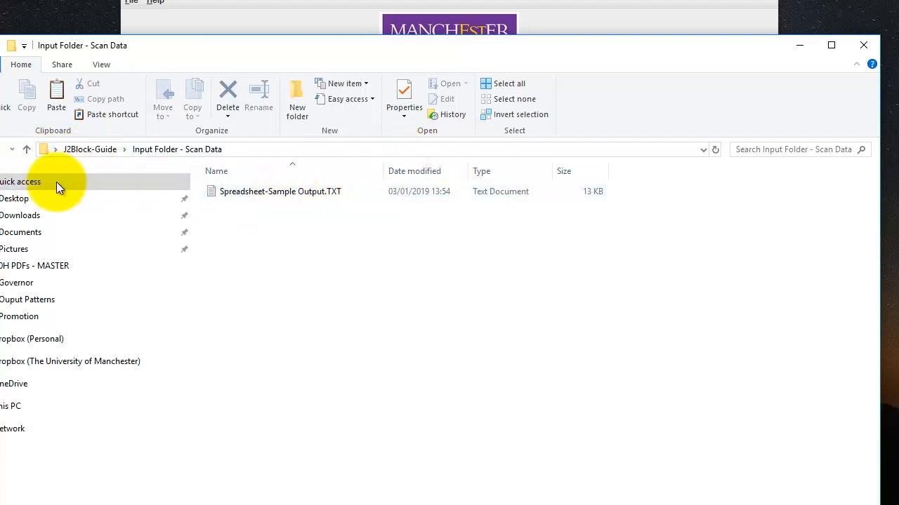
left_click(26, 149)
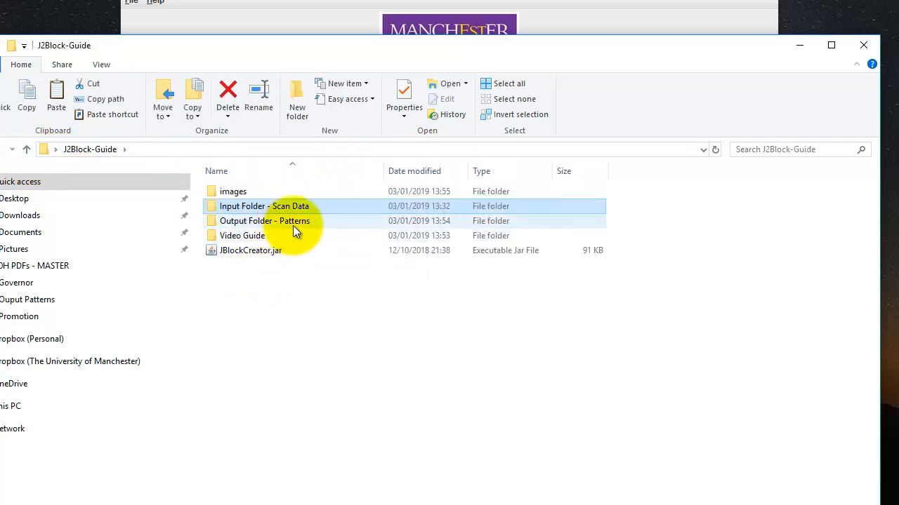
mouse_move(302, 227)
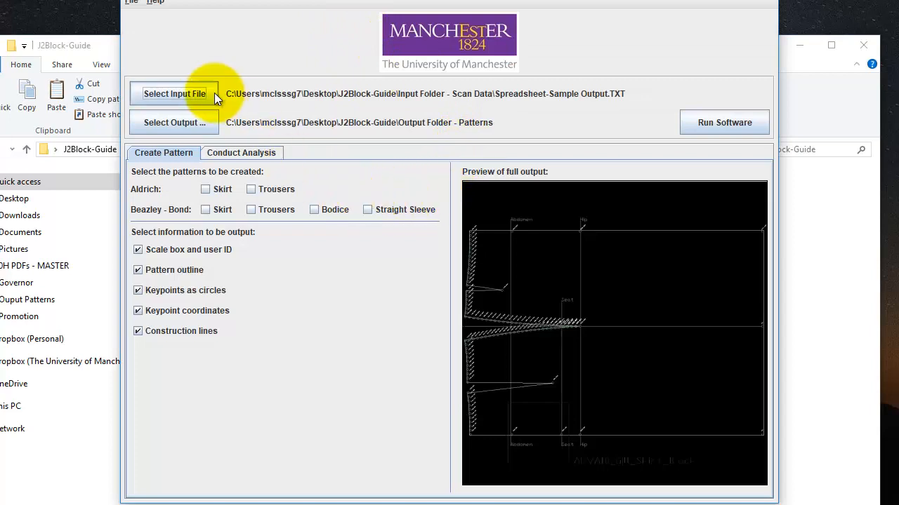
mouse_move(242, 152)
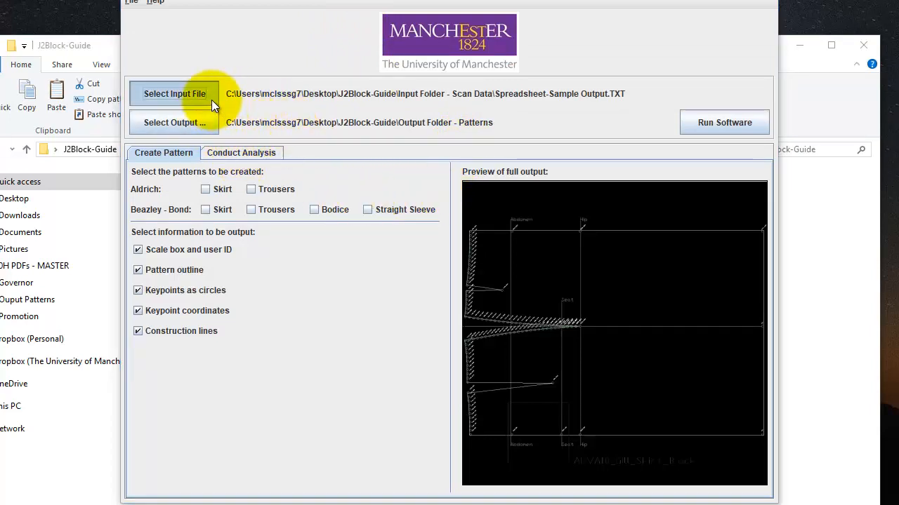
Step: Set the body measurements TXT as input and drop keypoint circles and coordinates from output
left_click(174, 93)
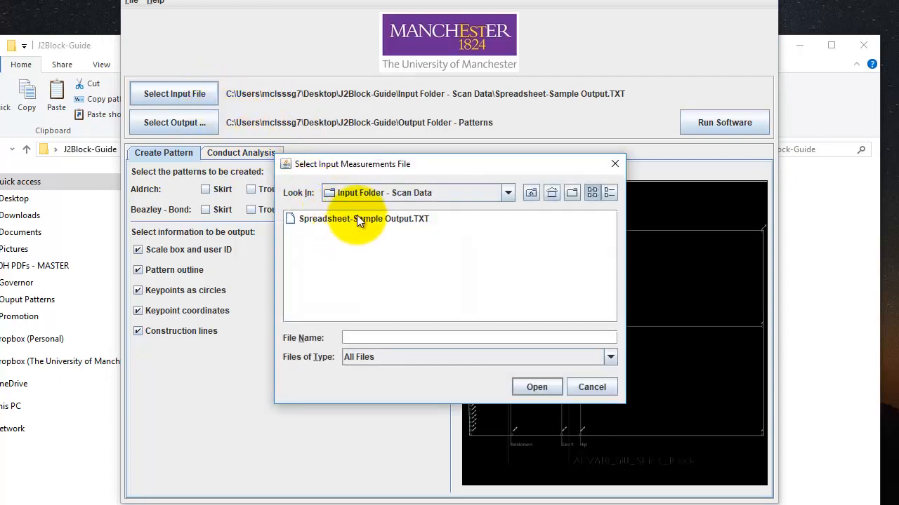
mouse_move(410, 223)
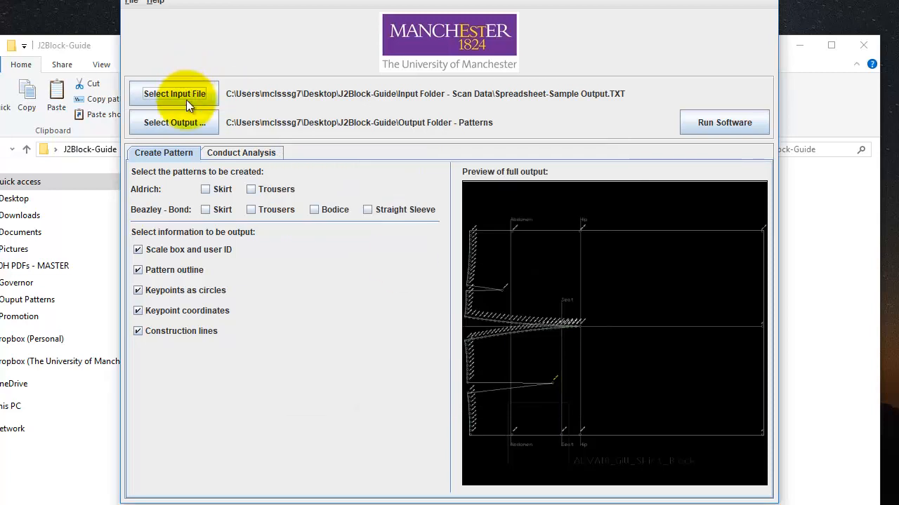
left_click(175, 123)
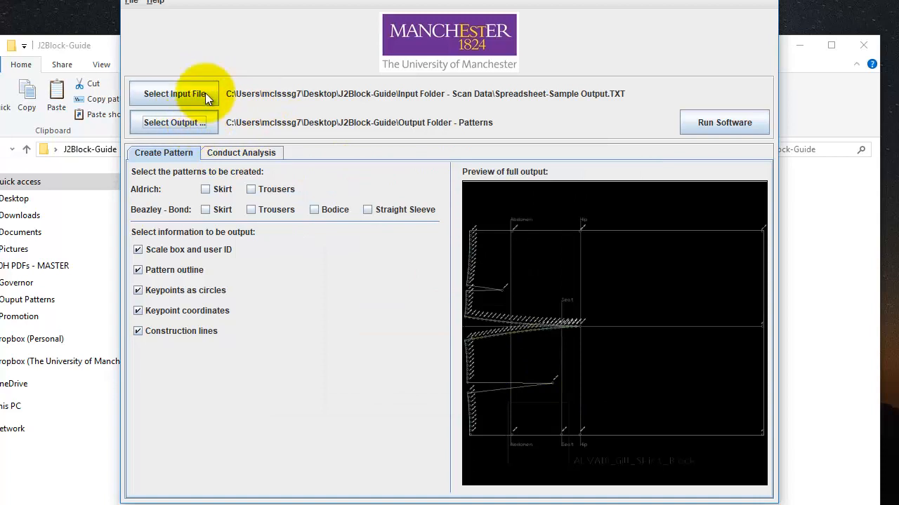
mouse_move(164, 274)
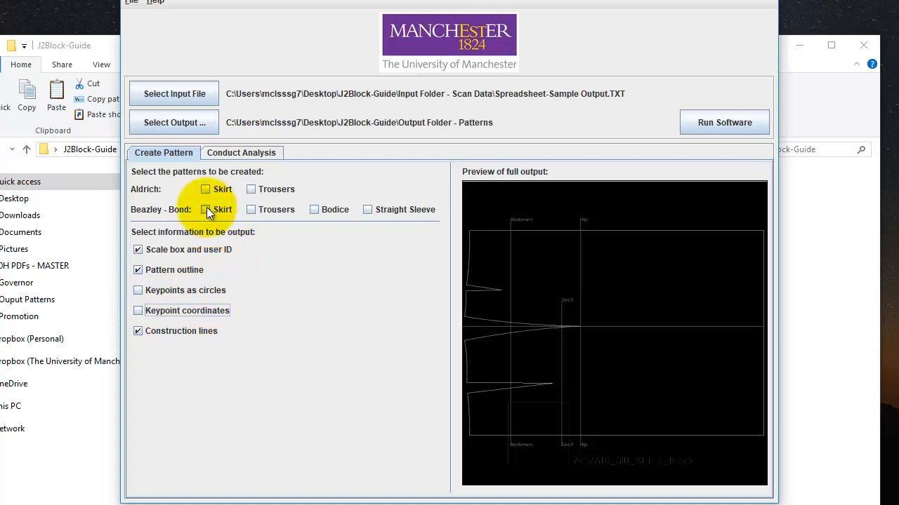
Step: Select the Beazley-Bond skirt, trousers, bodice and straight sleeve blocks
left_click(205, 210)
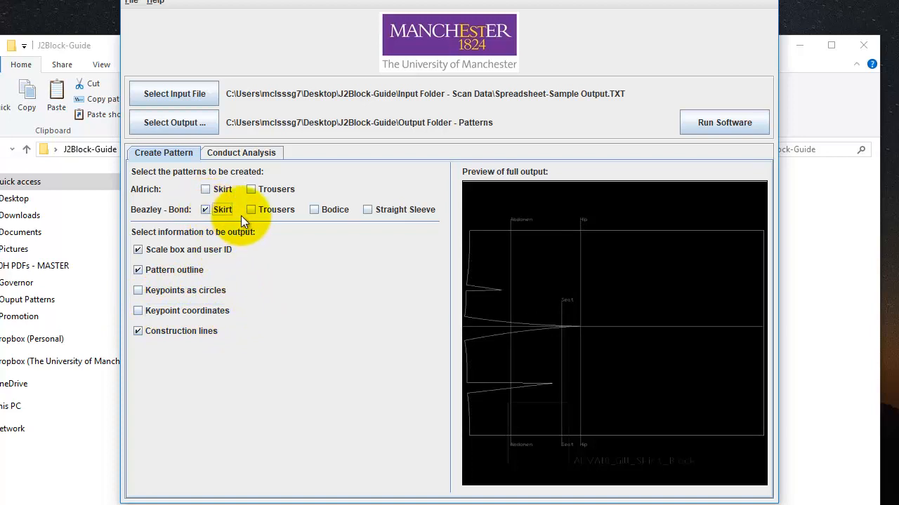
left_click(313, 209)
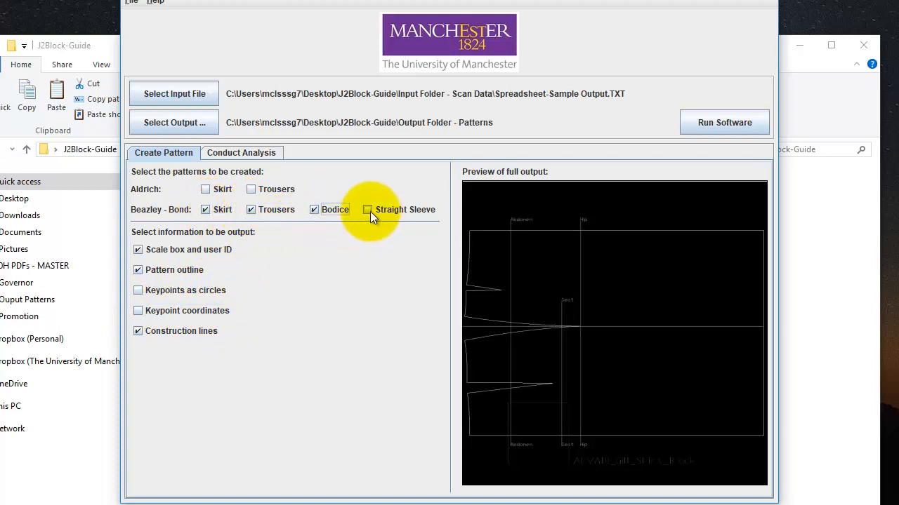
left_click(367, 209)
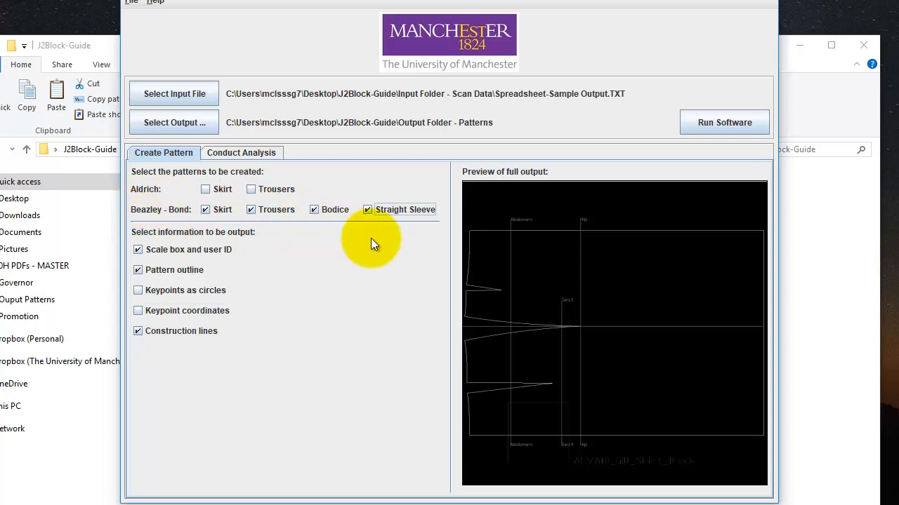
mouse_move(149, 223)
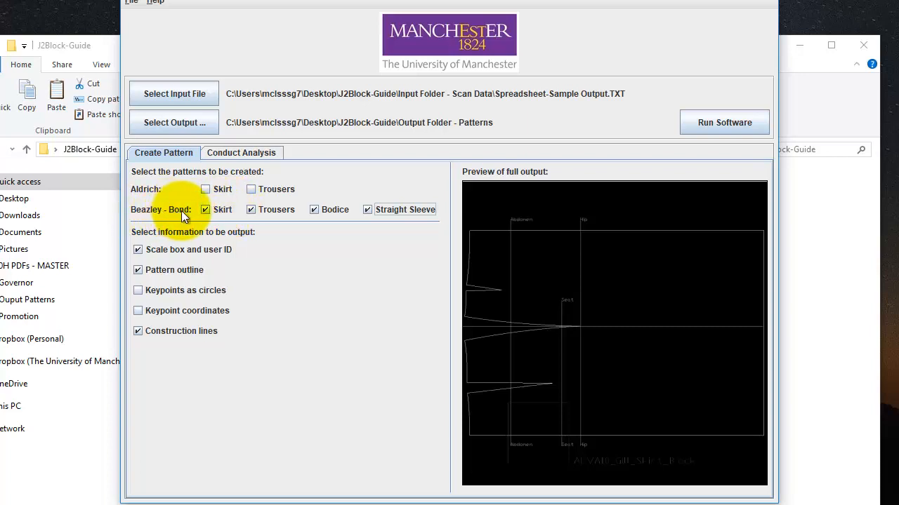
mouse_move(247, 157)
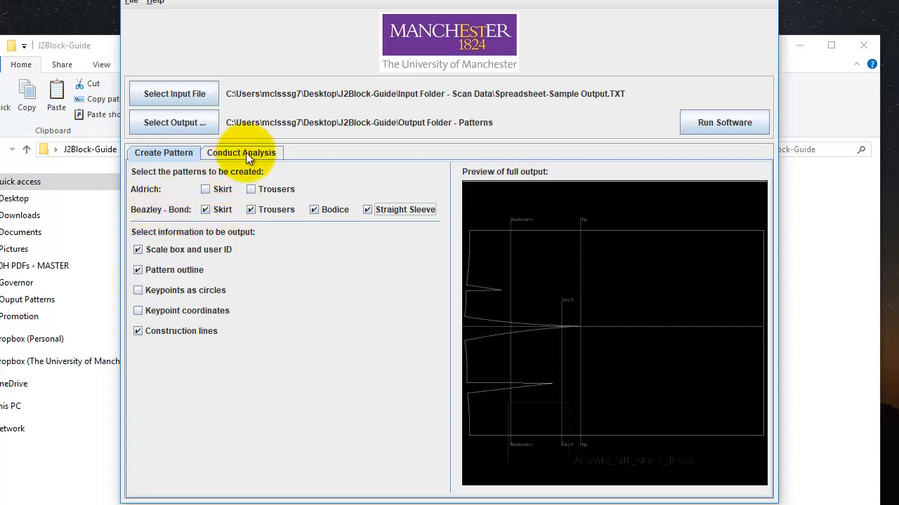
Step: Run the software to generate the four patterns and acknowledge the Done message
left_click(163, 152)
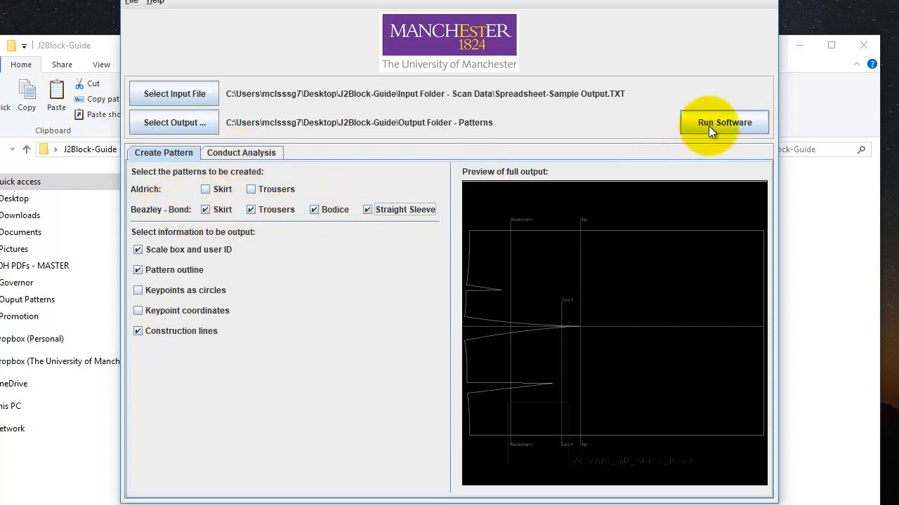
left_click(724, 122)
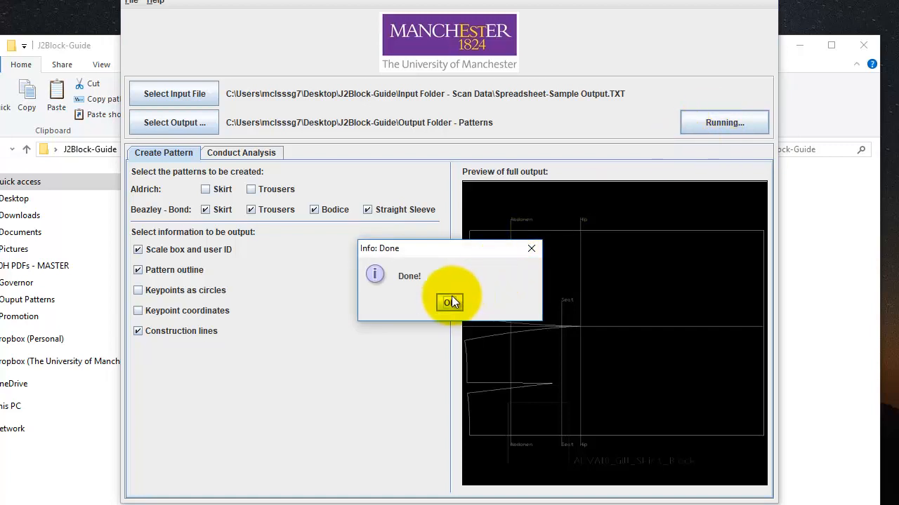
left_click(449, 302)
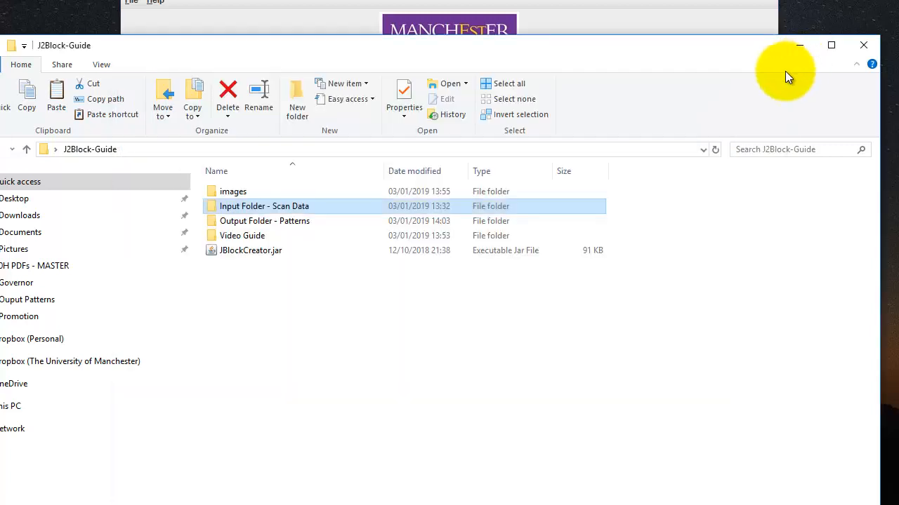
Step: Navigate into the BEAZLEYBOND SKIRT output folder
double_click(264, 220)
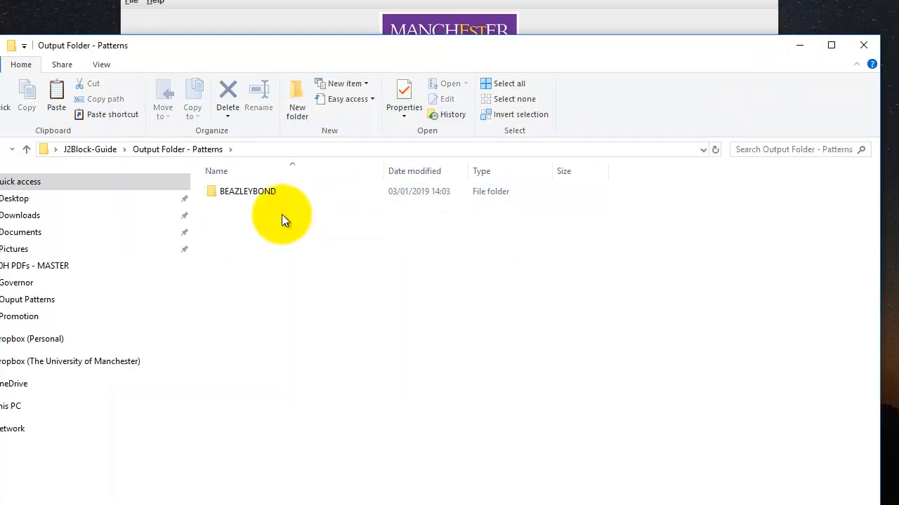
double_click(247, 191)
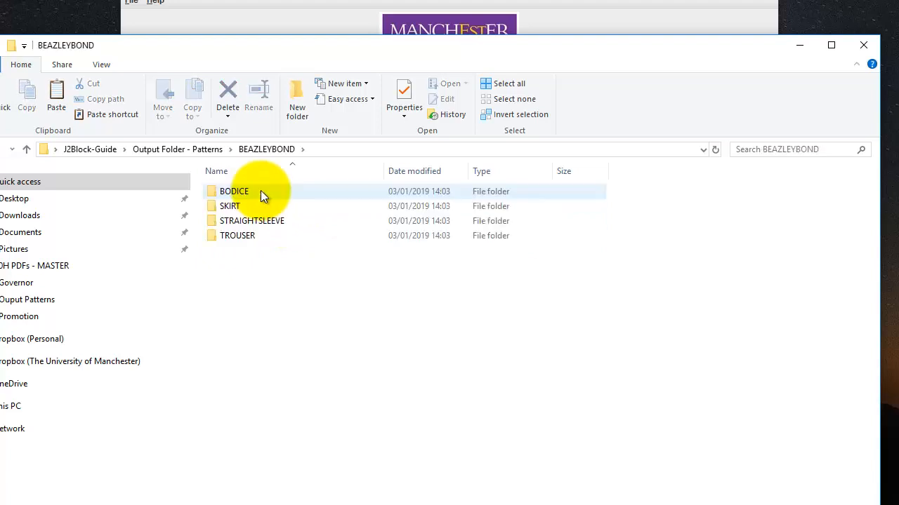
left_click(231, 204)
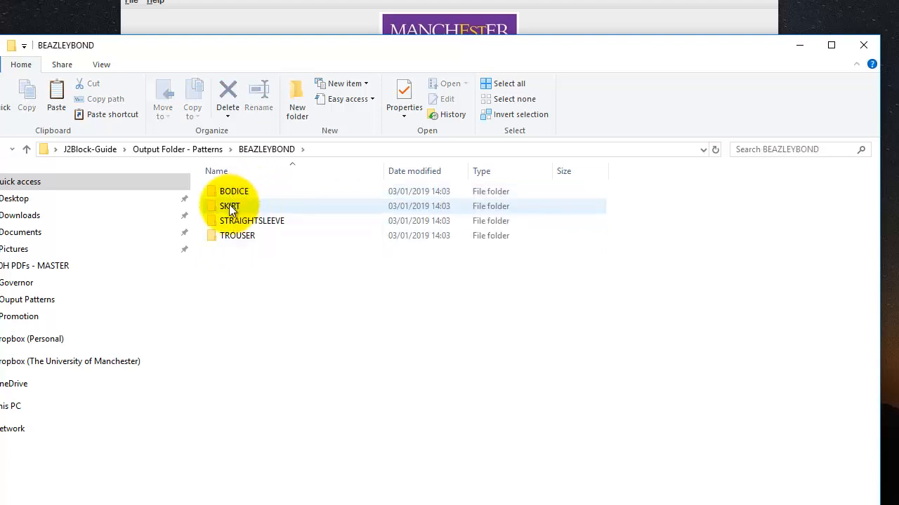
double_click(230, 205)
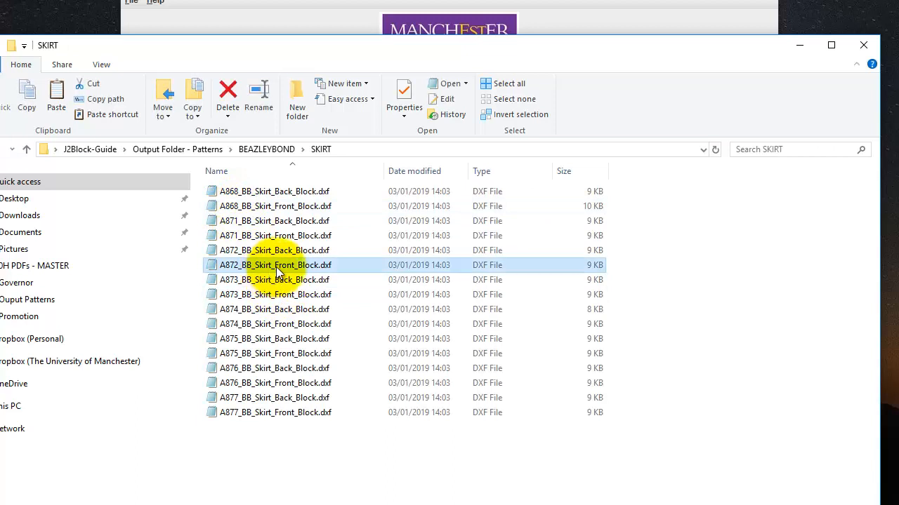
Step: Open A872_BB_Skirt_Front_Block.dxf in eDrawings
right_click(275, 264)
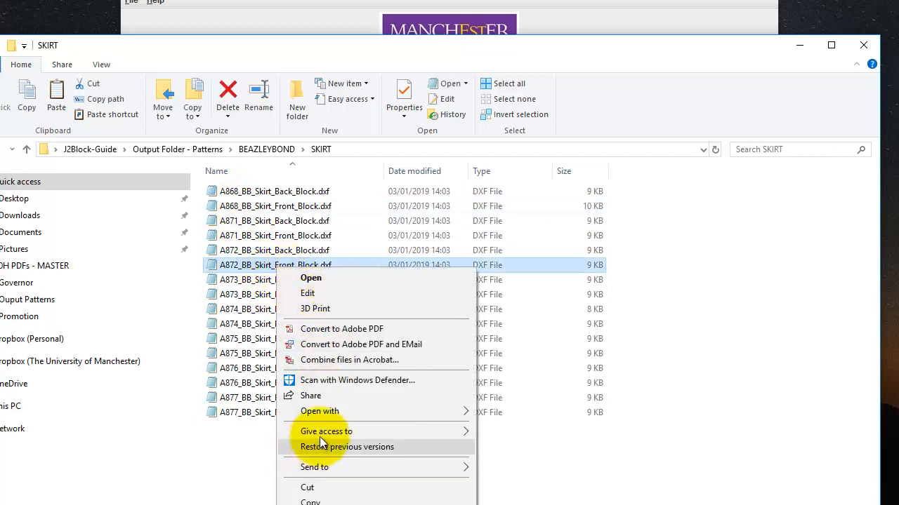
left_click(505, 428)
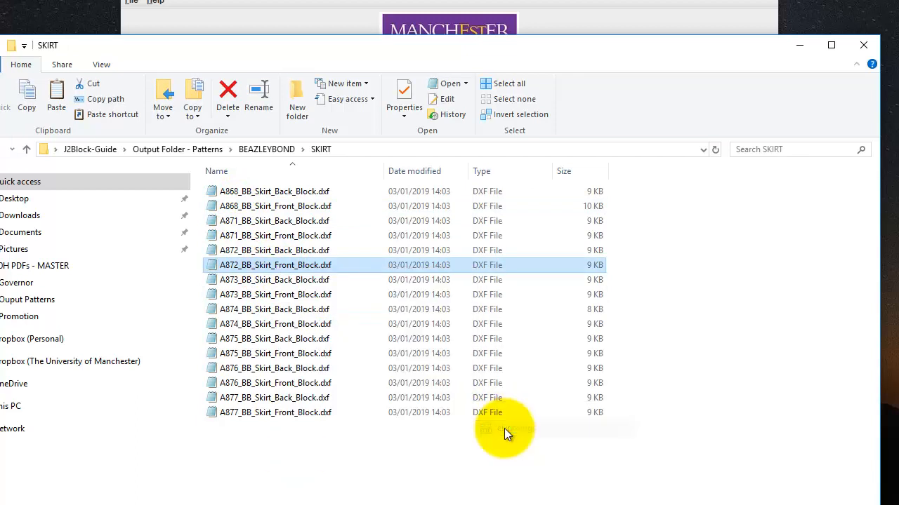
double_click(275, 264)
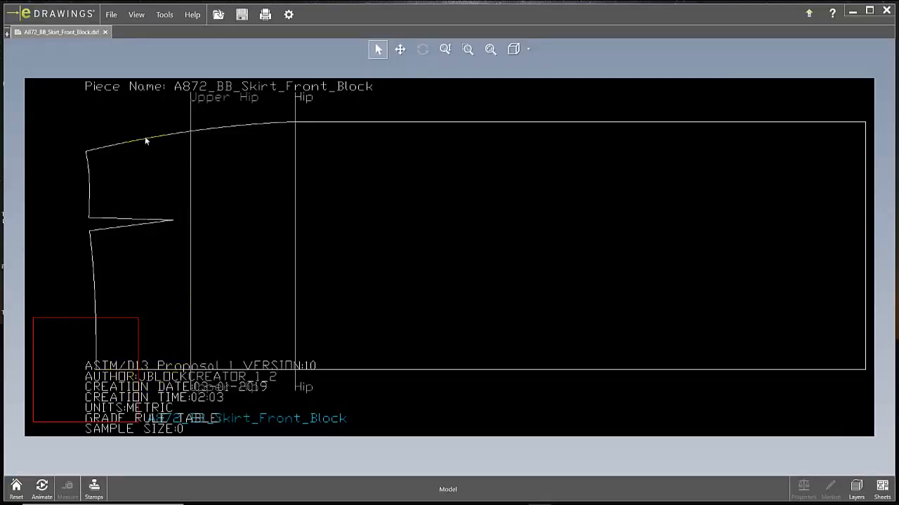
mouse_move(138, 236)
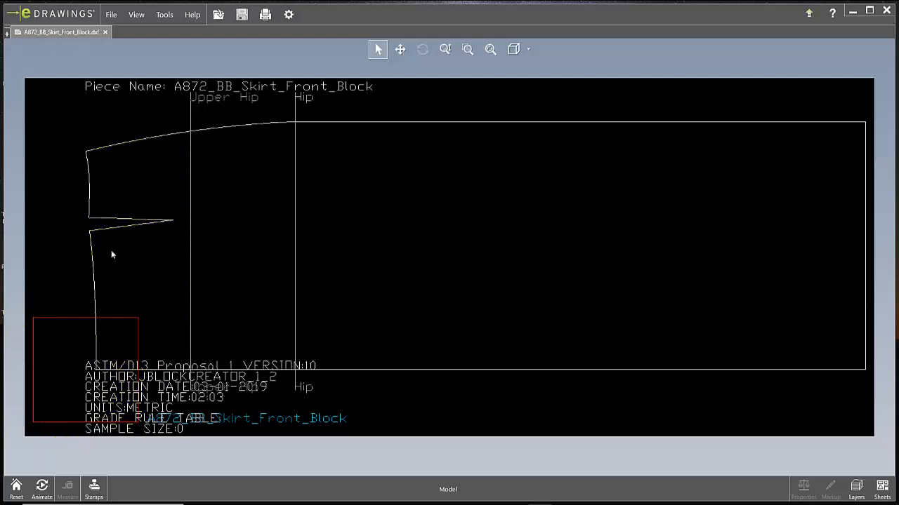
mouse_move(212, 124)
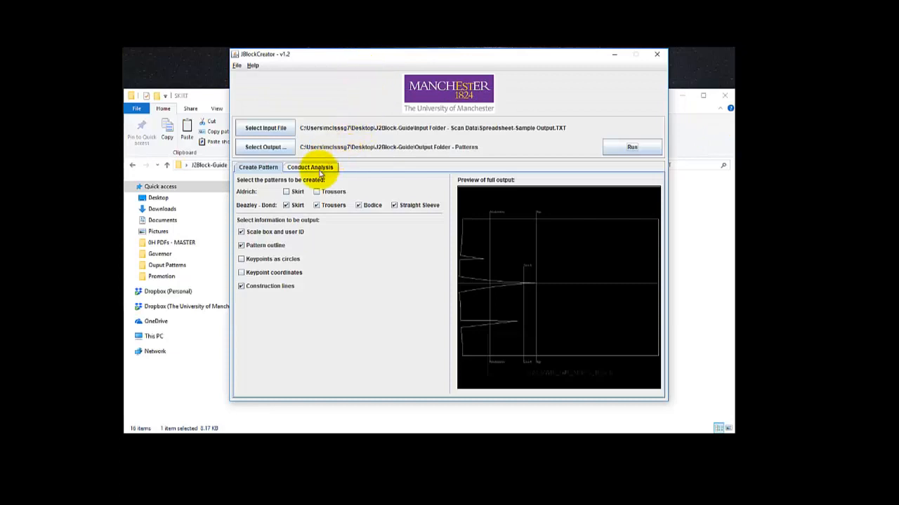
Step: Run a layered rectangle plot of A39 against A38 without plain rectangle plot or keypoint coordinates
left_click(309, 167)
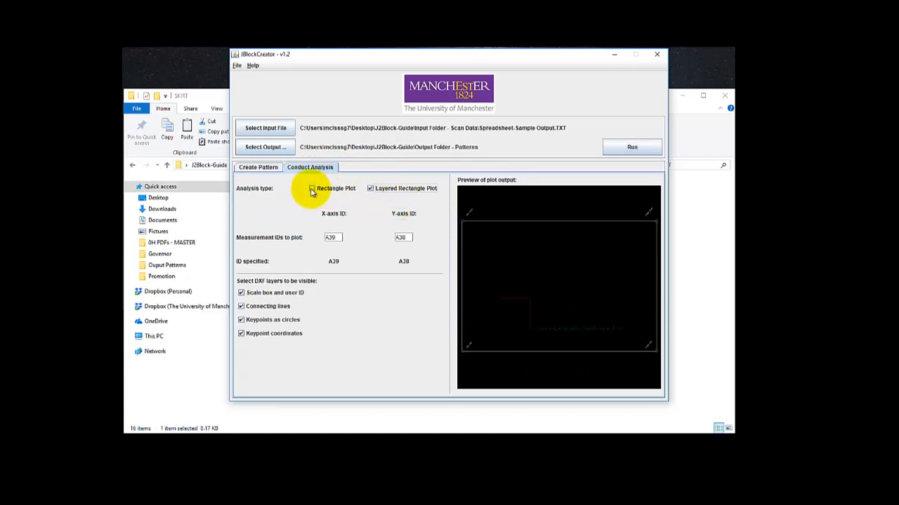
left_click(311, 188)
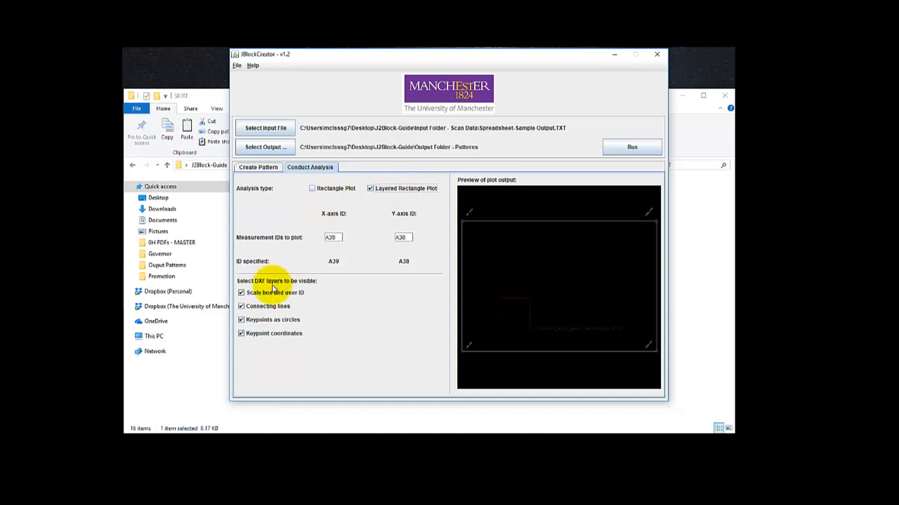
mouse_move(273, 309)
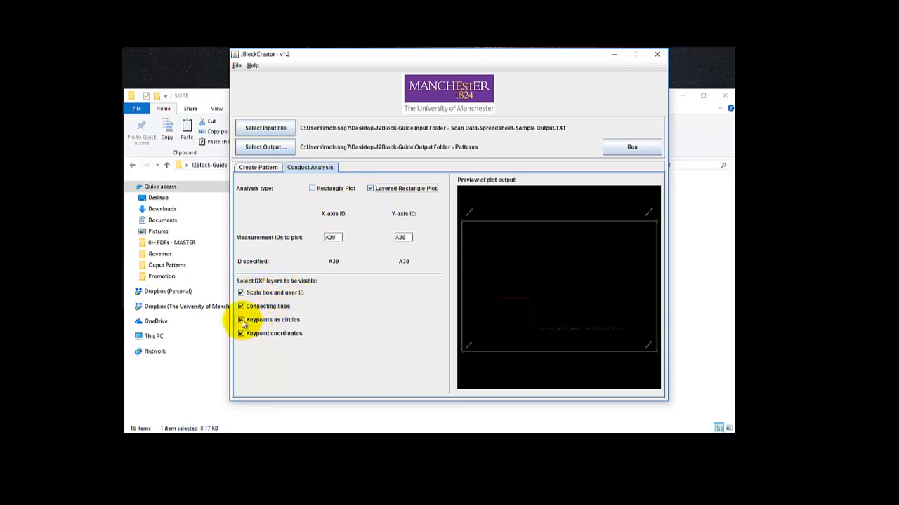
left_click(242, 306)
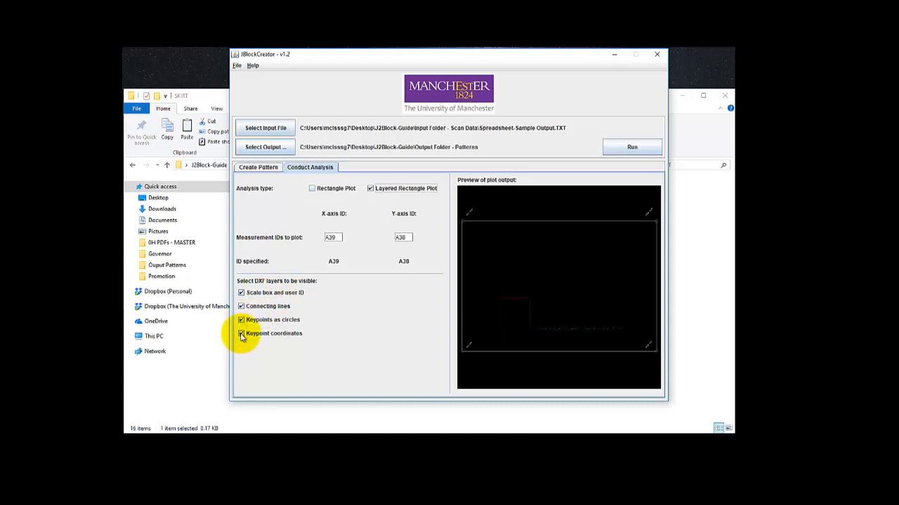
left_click(242, 334)
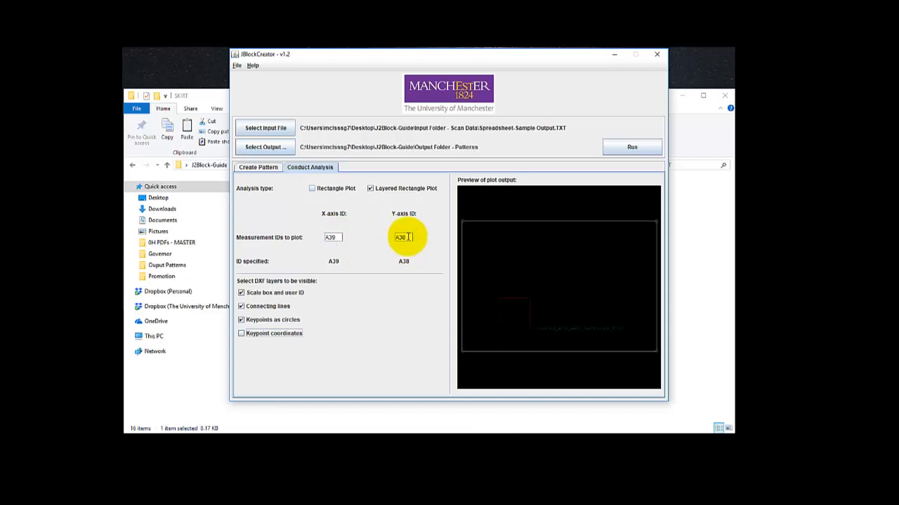
mouse_move(422, 233)
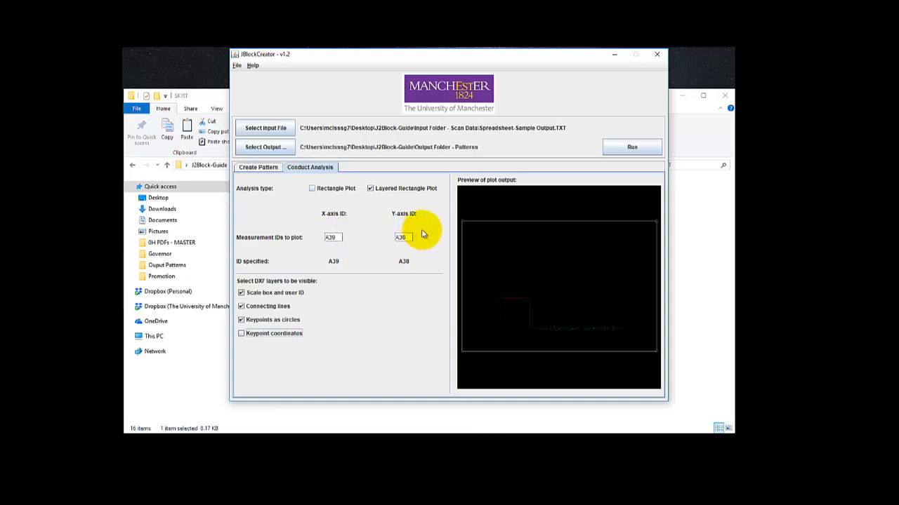
left_click(632, 147)
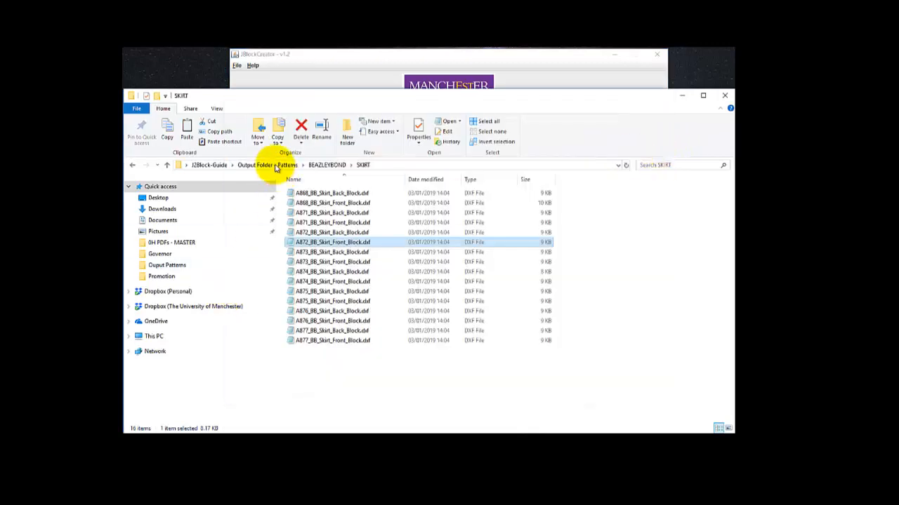
Step: Open Layered_A39_A38_Rectangle_Plot.dxf from the RECTANGLEPLOT folder in eDrawings
left_click(326, 166)
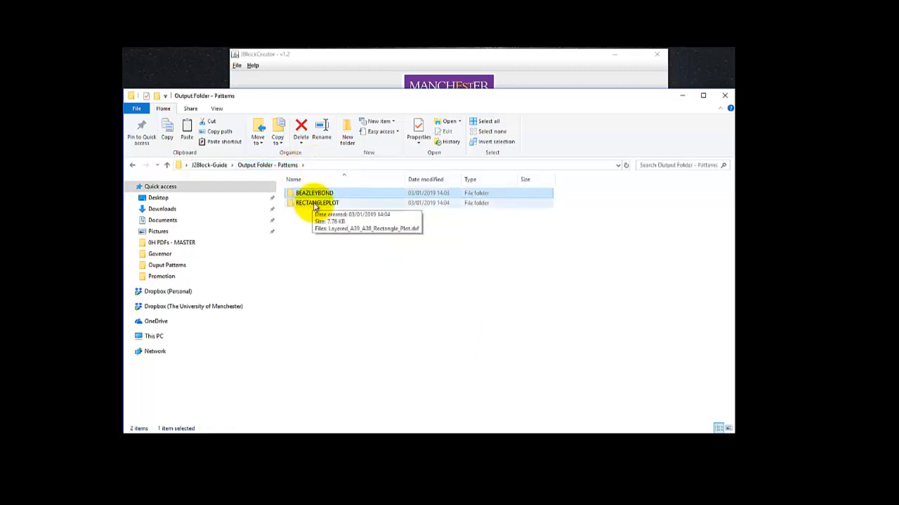
double_click(317, 203)
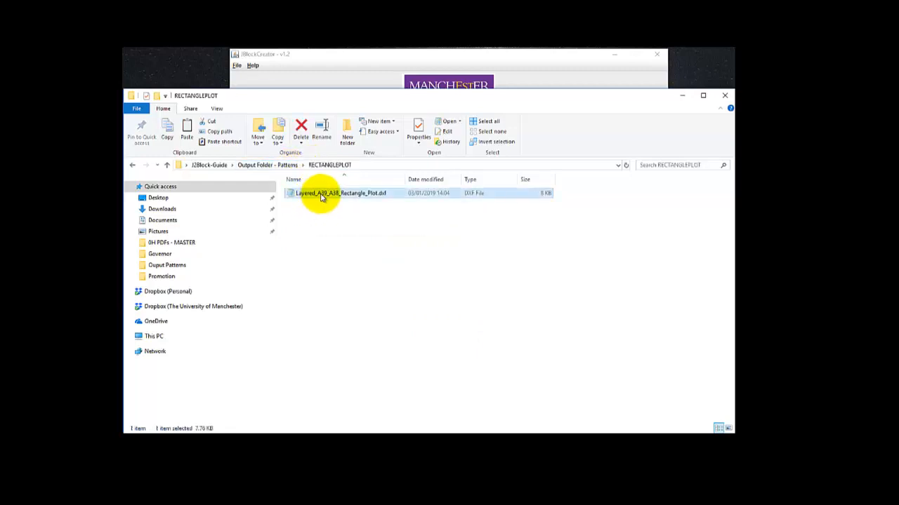
right_click(340, 193)
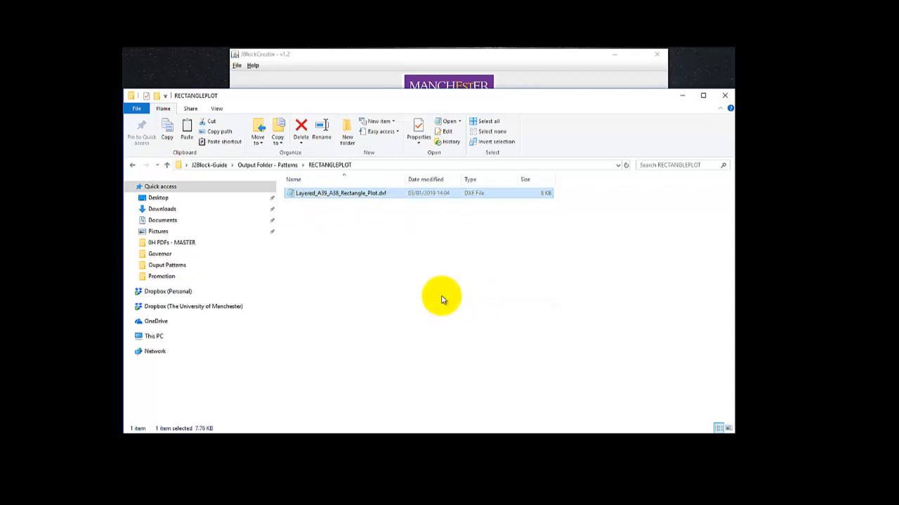
double_click(339, 193)
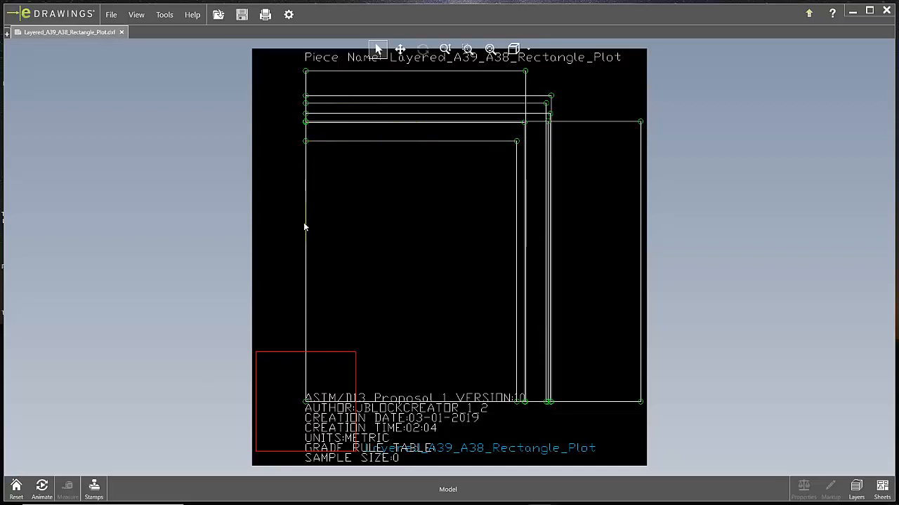
mouse_move(586, 238)
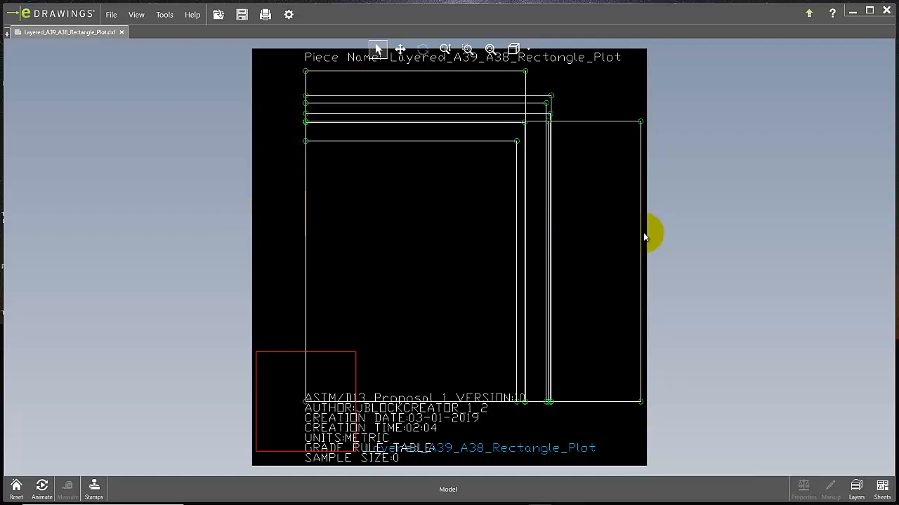
mouse_move(569, 121)
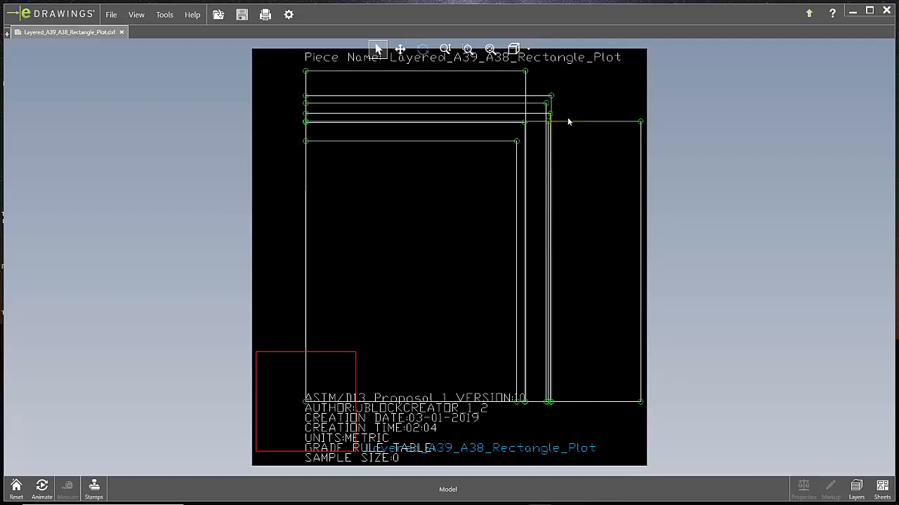
mouse_move(564, 134)
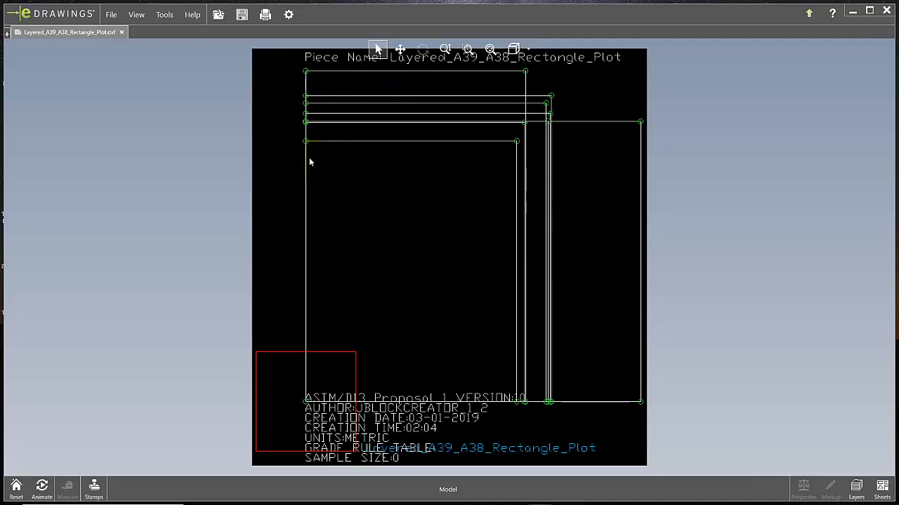
mouse_move(526, 227)
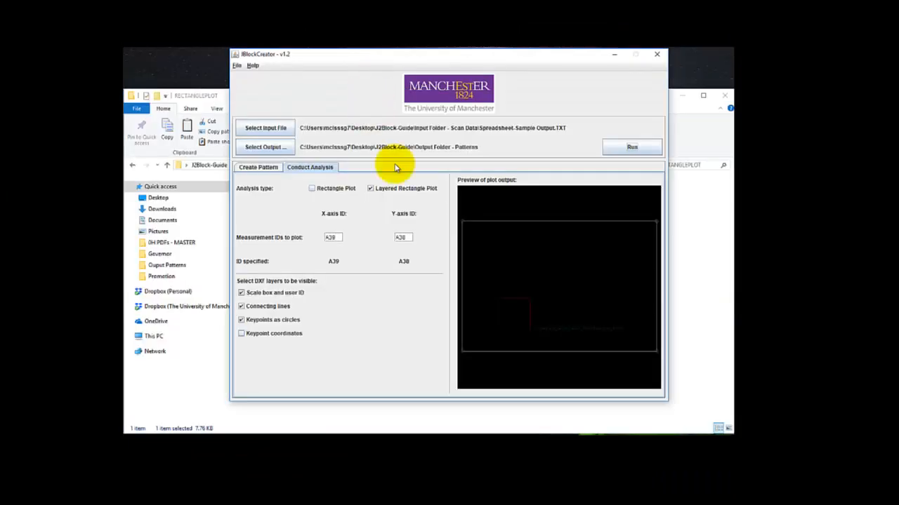
mouse_move(396, 165)
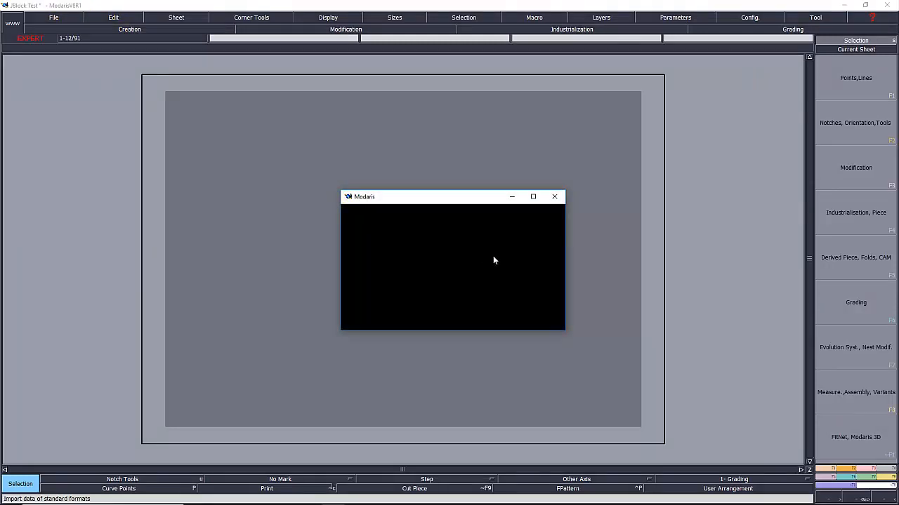
mouse_move(483, 250)
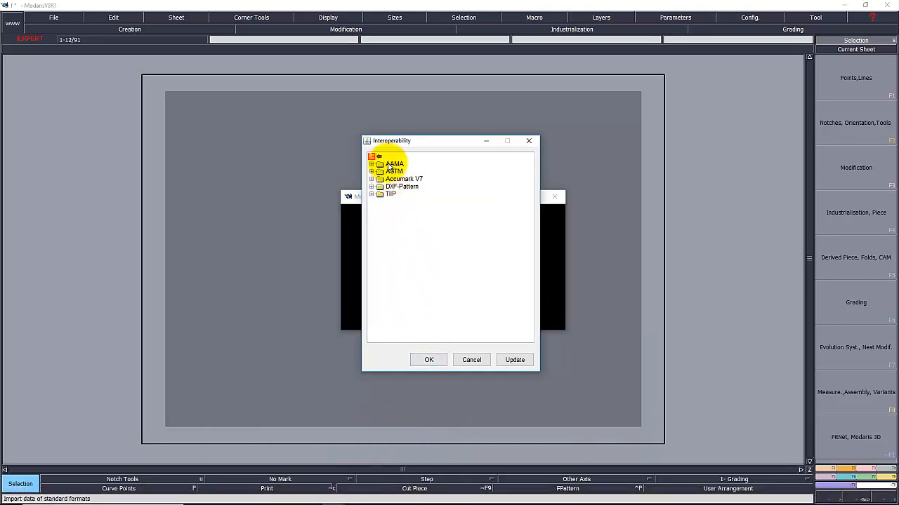
Step: Create a new AAMA alias named Test and browse for its access path
right_click(395, 163)
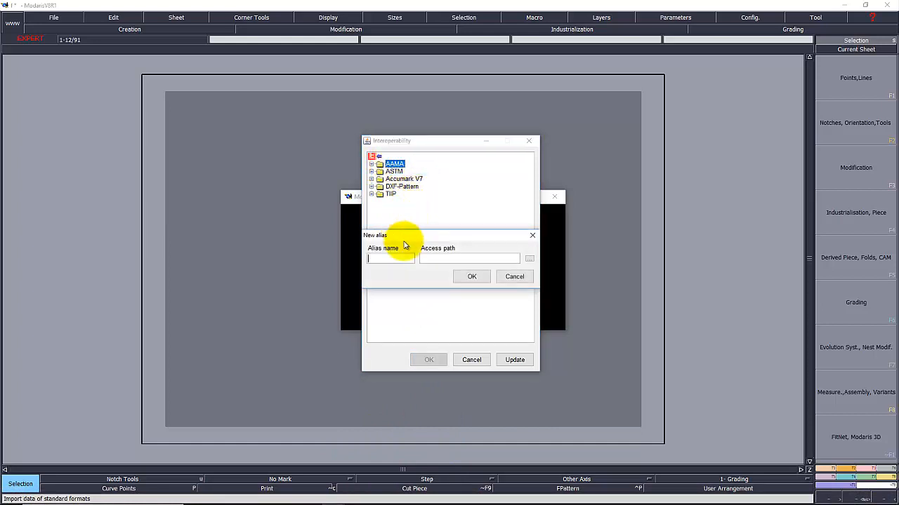
type("Test")
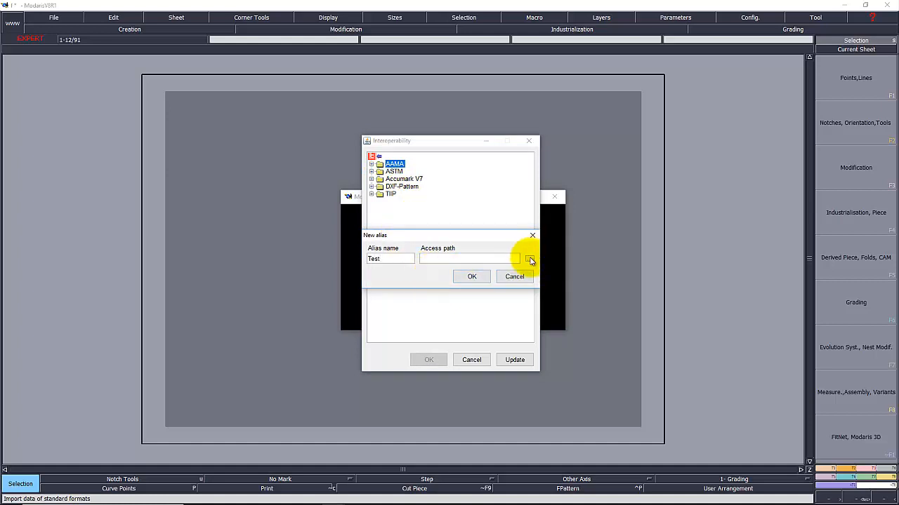
left_click(528, 258)
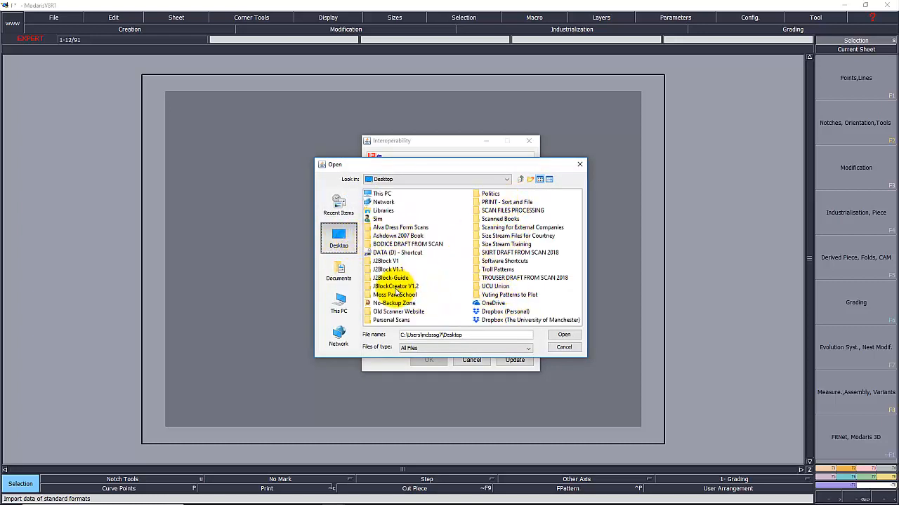
Step: Choose JBlock-Guide > Output Folder - Patterns > BEAZLEYBOND > SKIRT as the alias access path
double_click(390, 278)
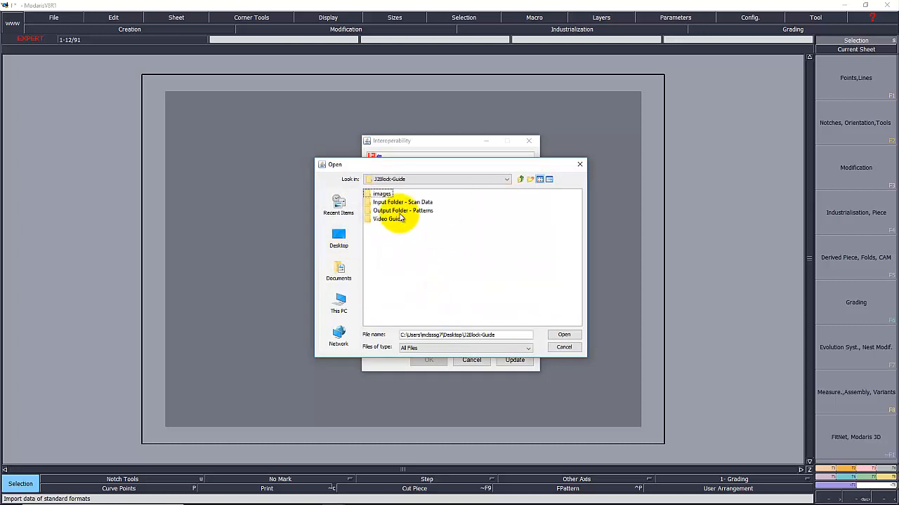
double_click(402, 211)
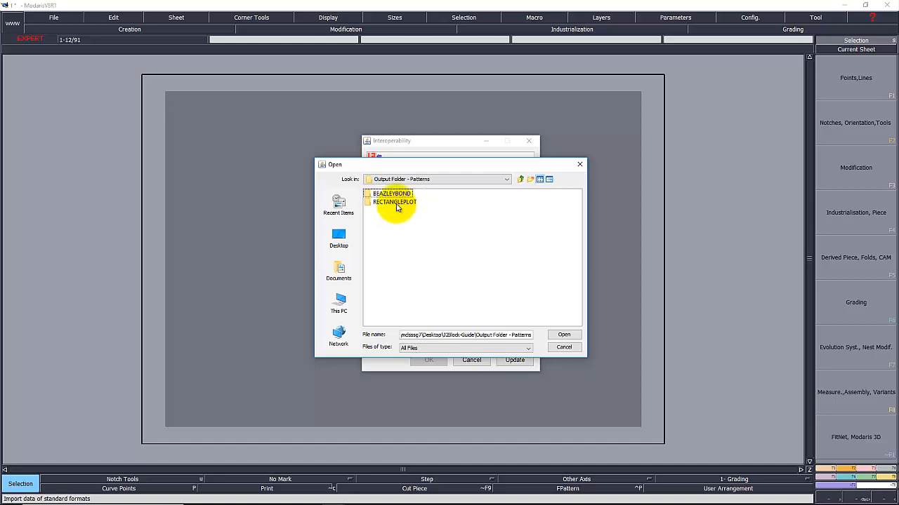
double_click(390, 194)
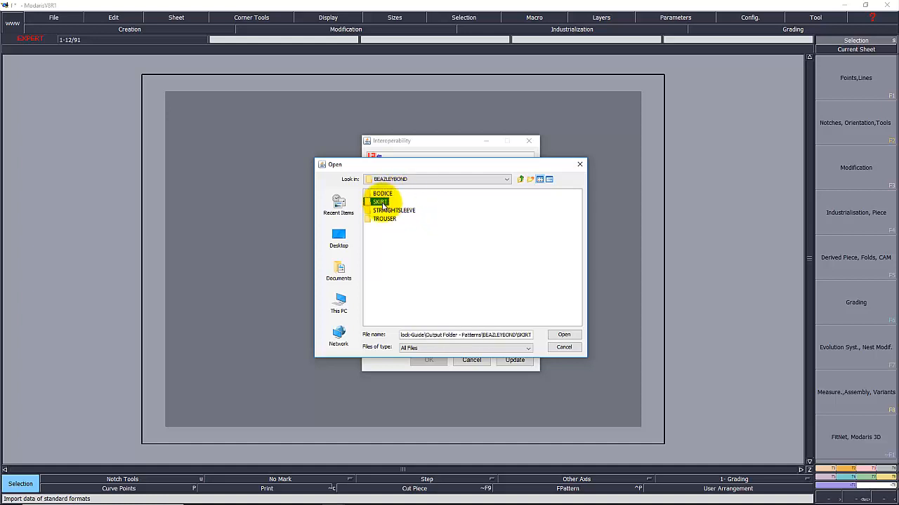
double_click(382, 202)
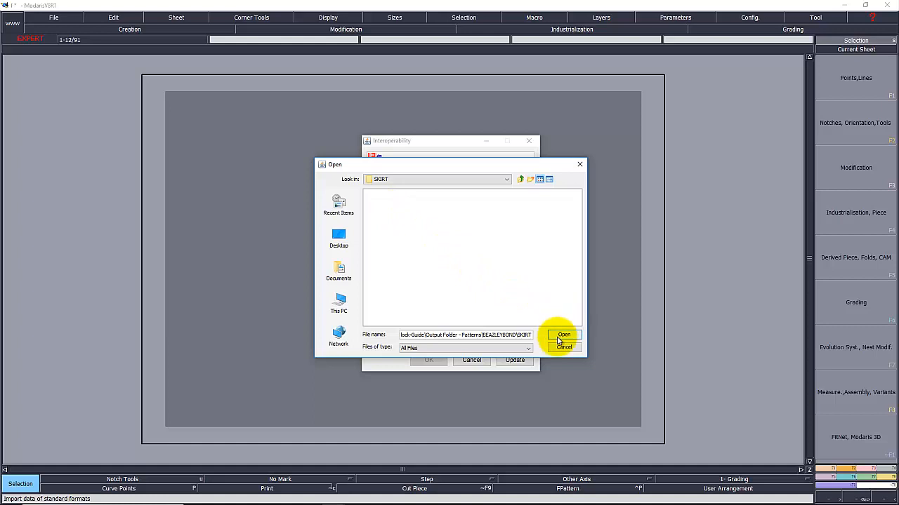
left_click(565, 334)
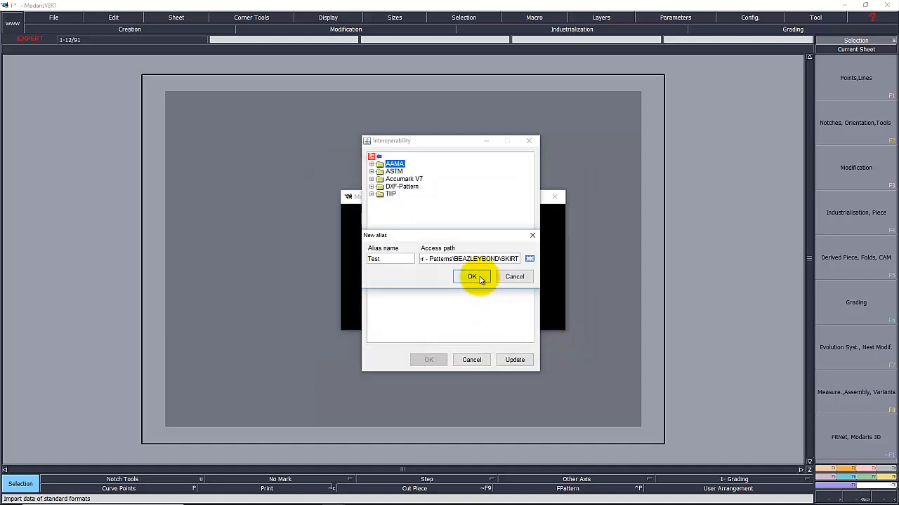
Step: Confirm the Test alias and import the A868 skirt back and front block DXFs
left_click(472, 275)
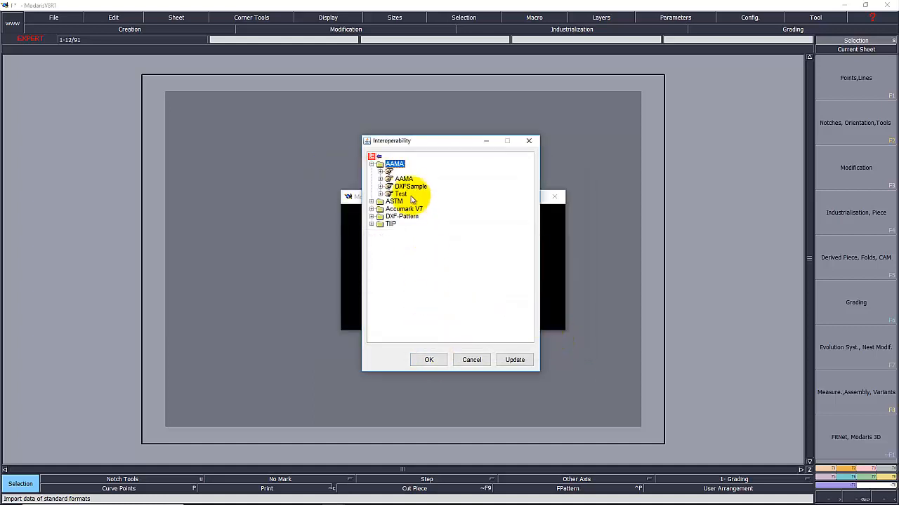
left_click(400, 194)
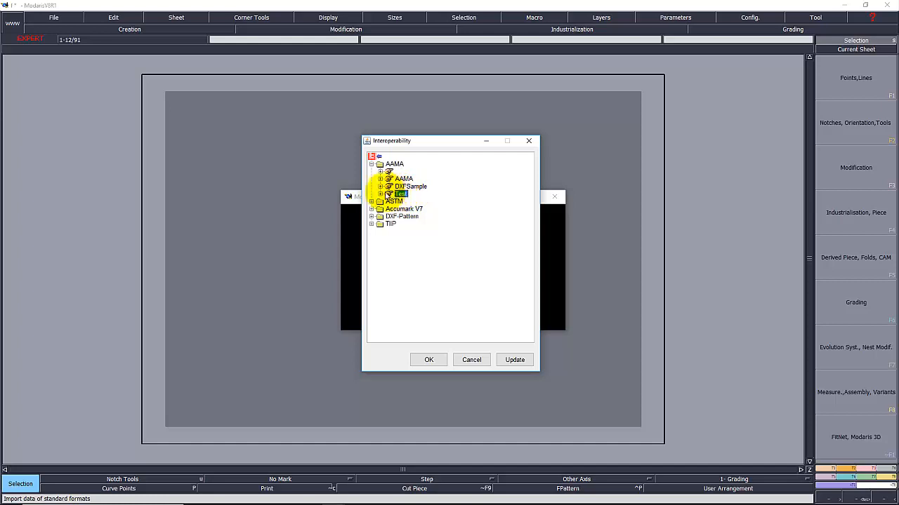
left_click(380, 193)
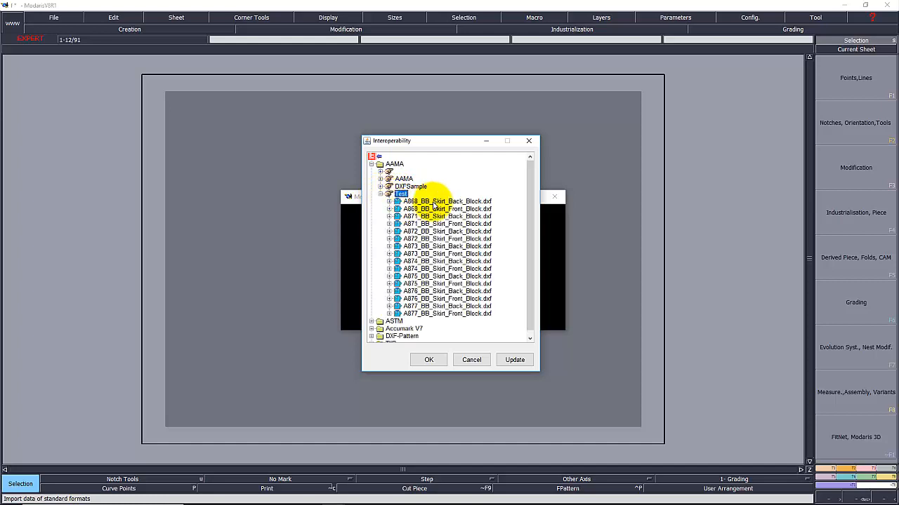
left_click(446, 202)
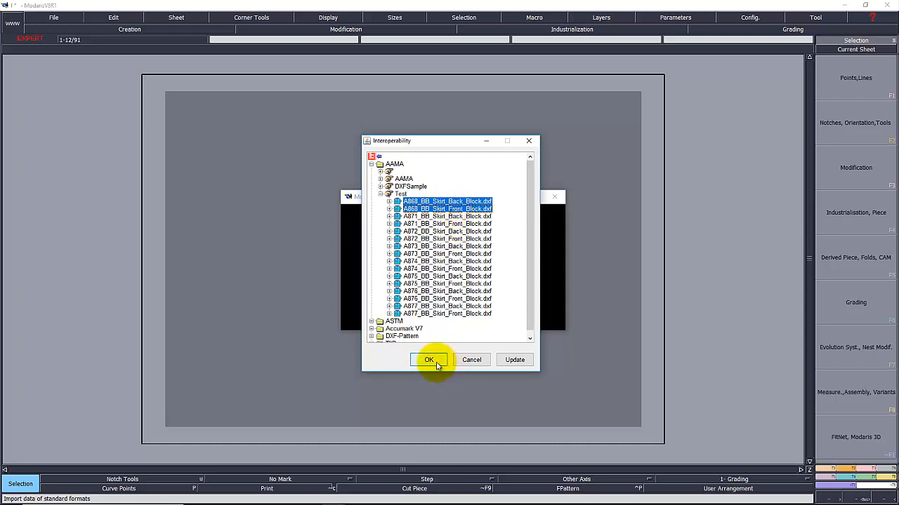
left_click(430, 359)
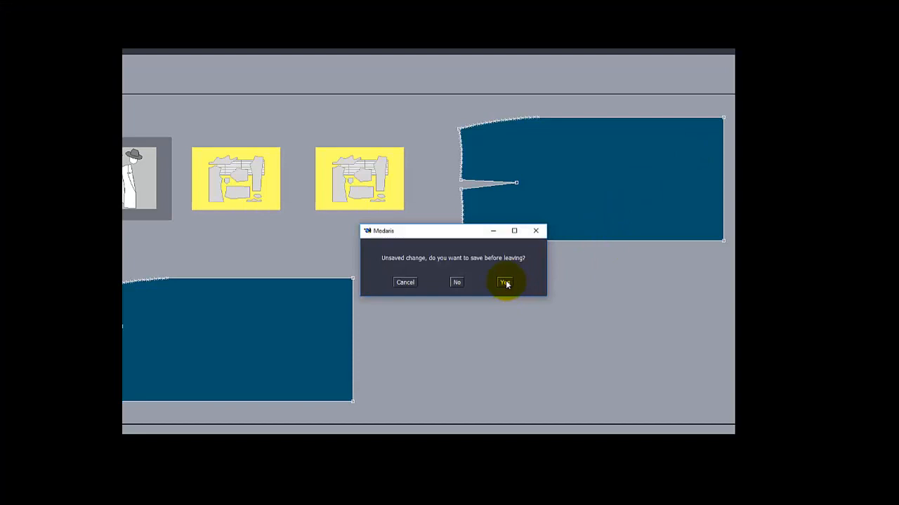
Step: Answer the save-before-leaving prompt and exit Modaris
left_click(505, 283)
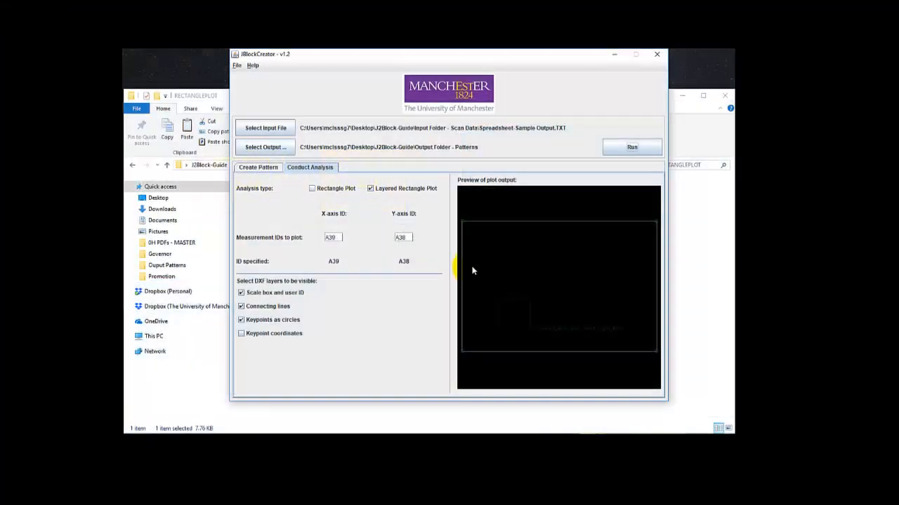
Step: Switch JBlockCreator back to the Create Pattern tab
left_click(258, 167)
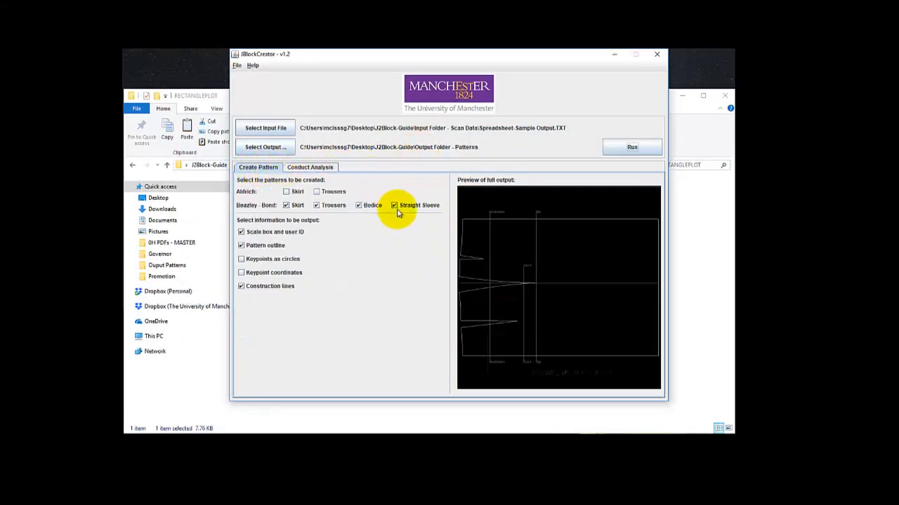
mouse_move(404, 232)
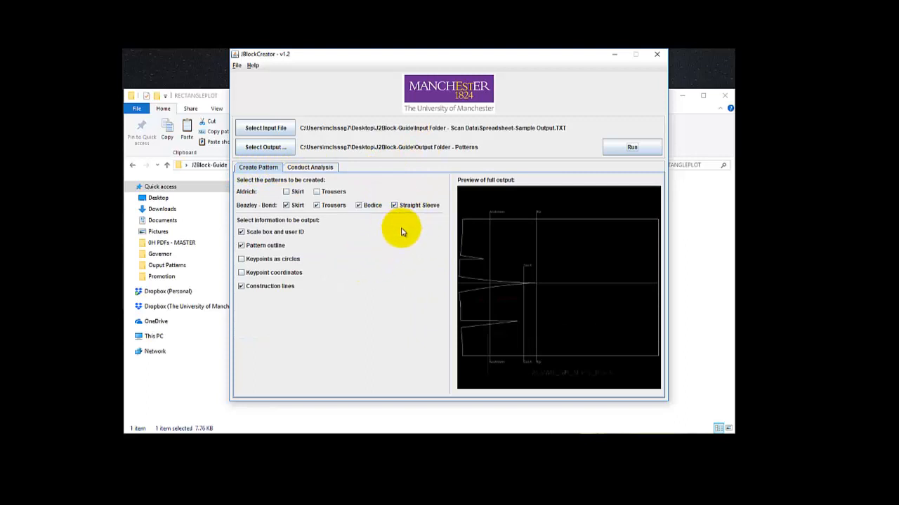
mouse_move(382, 84)
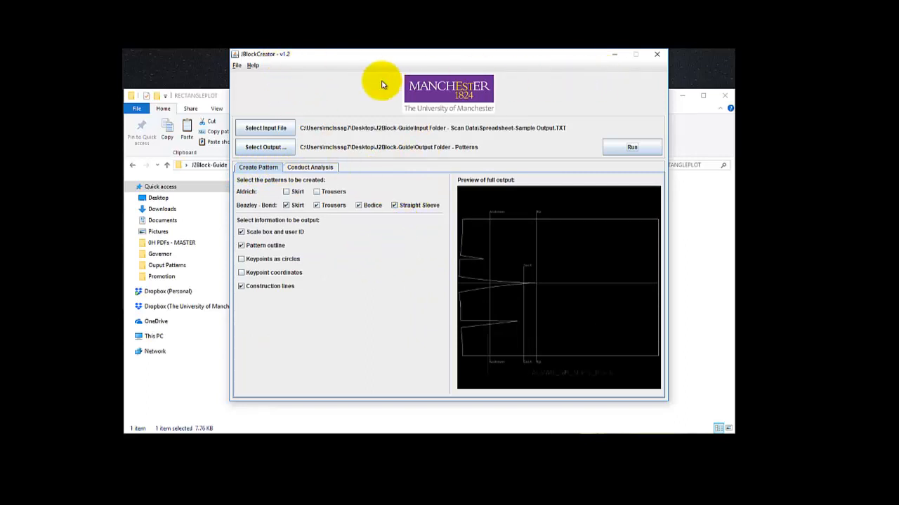
mouse_move(657, 54)
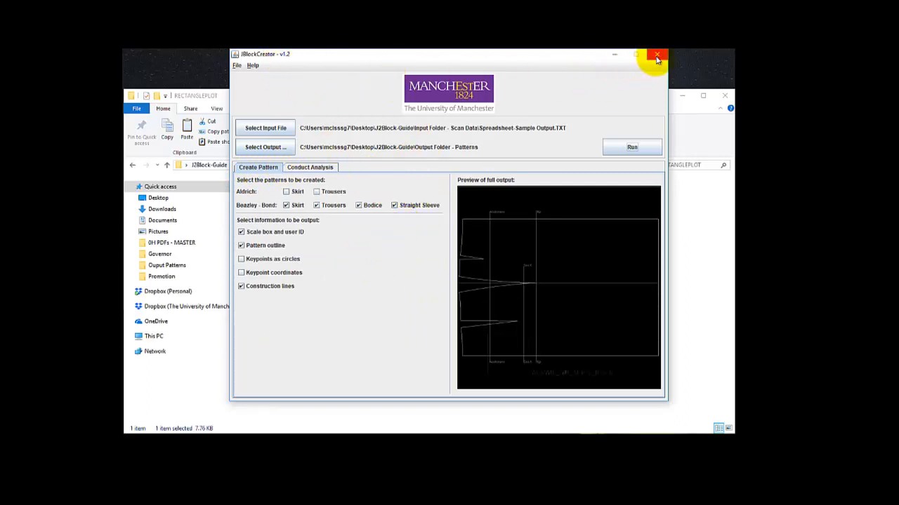